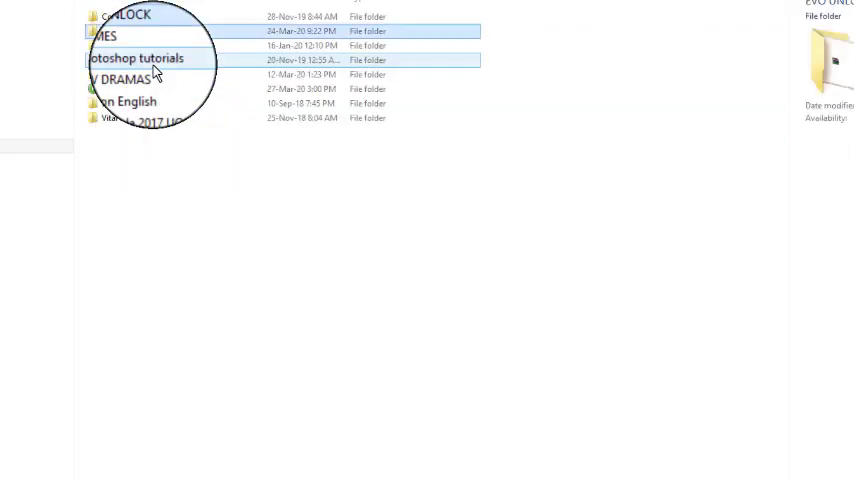
Step: Open adb-setup-1.4.3.rar in WinRAR and select the adb-setup application inside
click(138, 59)
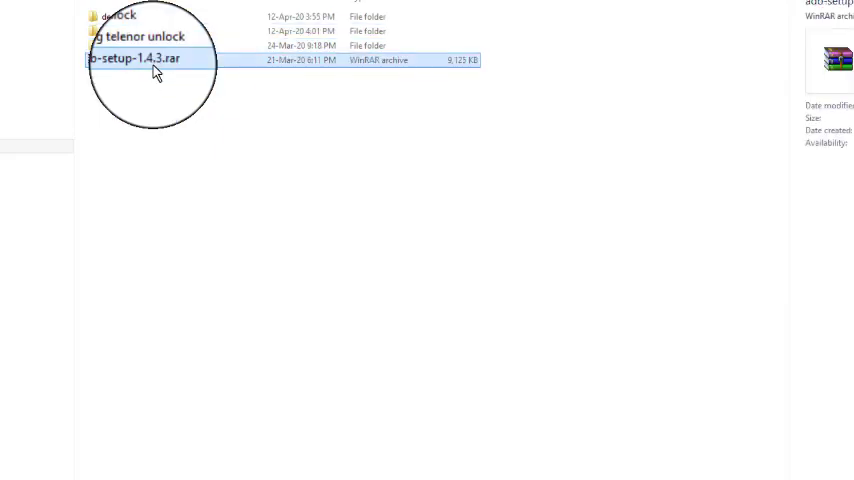
double_click(134, 58)
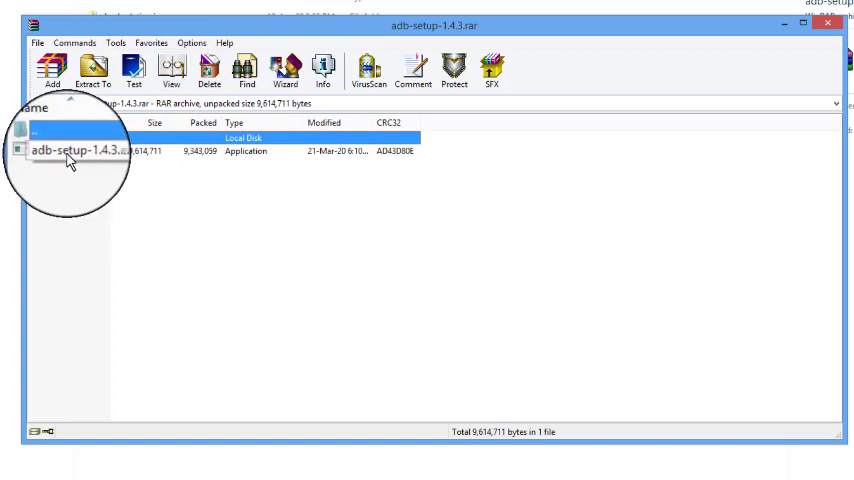
click(70, 151)
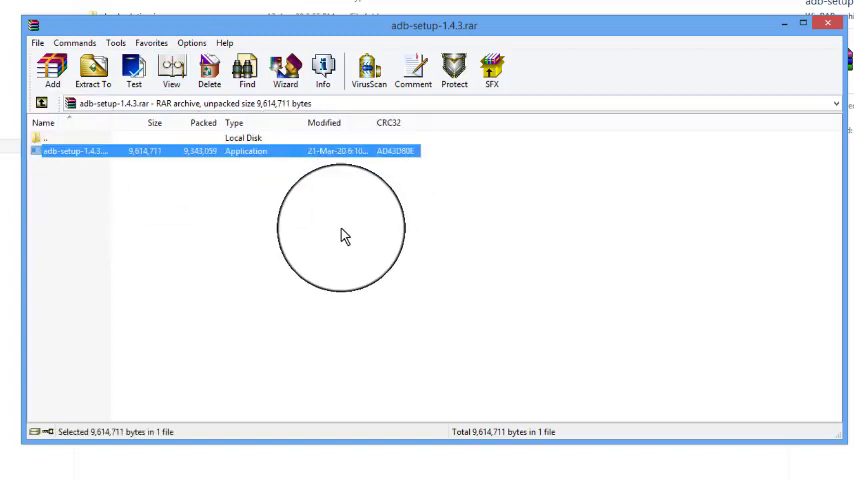
Step: Run adb-setup-1.4.3.exe and answer y to ADB/Fastboot, system-wide and driver prompts
double_click(70, 151)
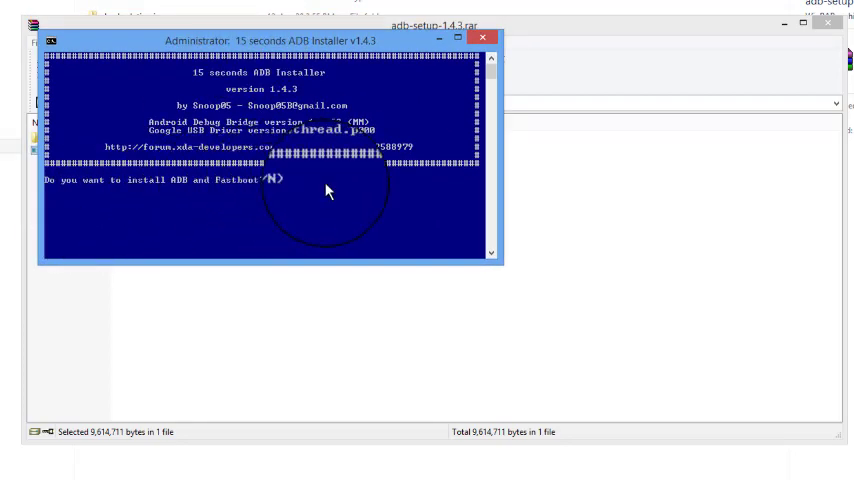
text(y)
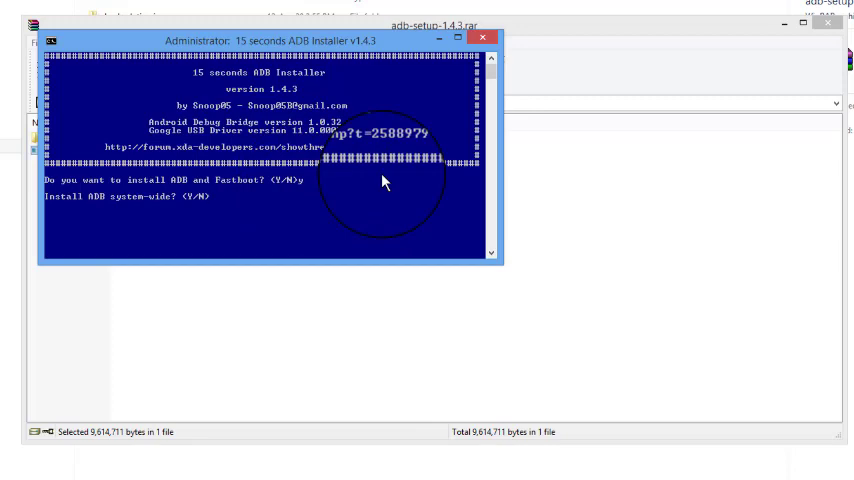
text(y)
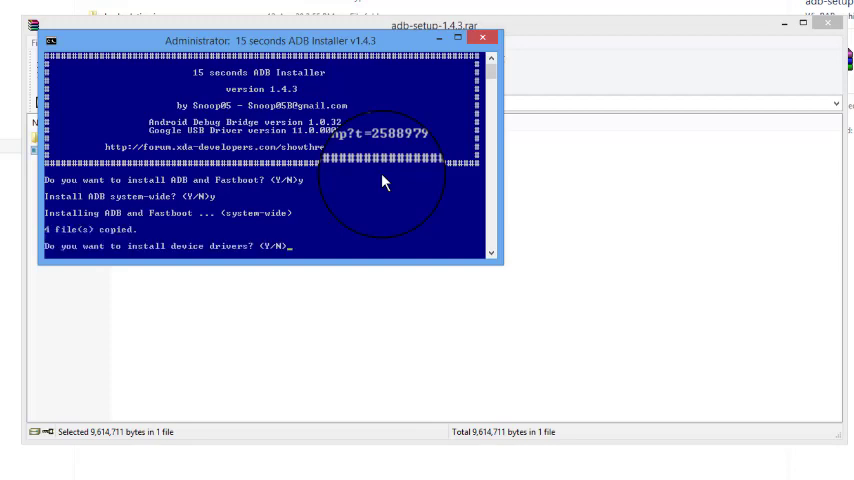
text(y)
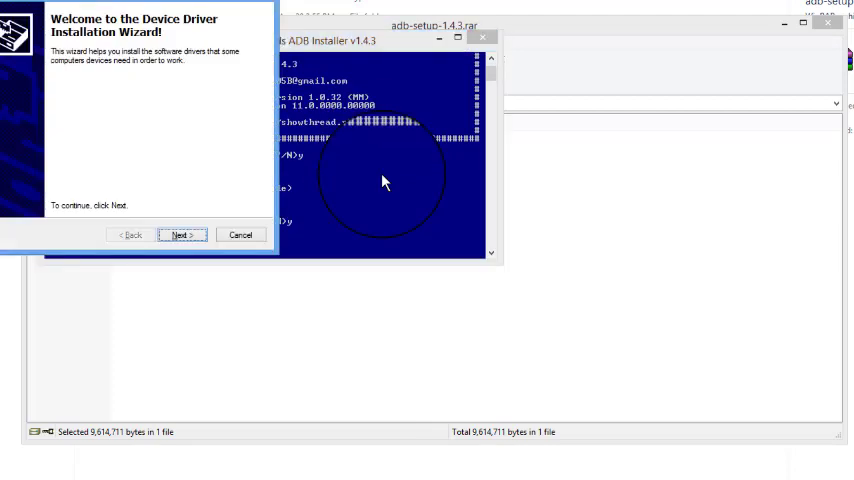
Step: Install the Google, Inc. (WinUSB) driver and finish the wizard
click(181, 234)
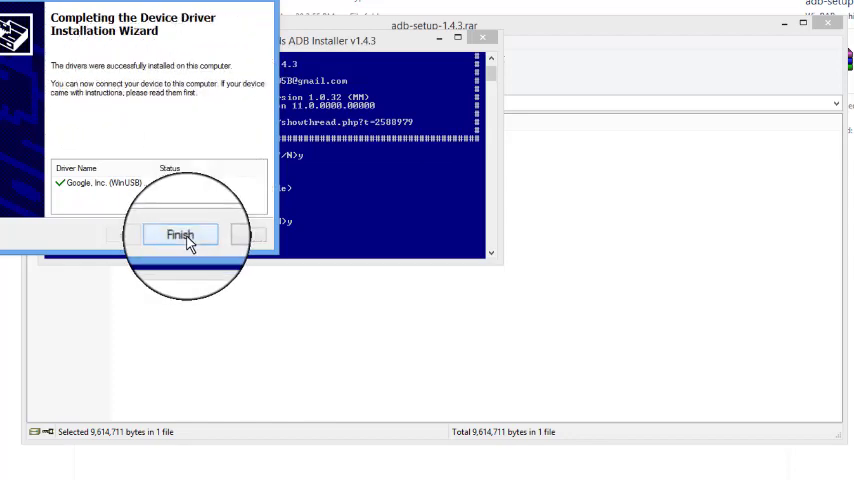
click(181, 234)
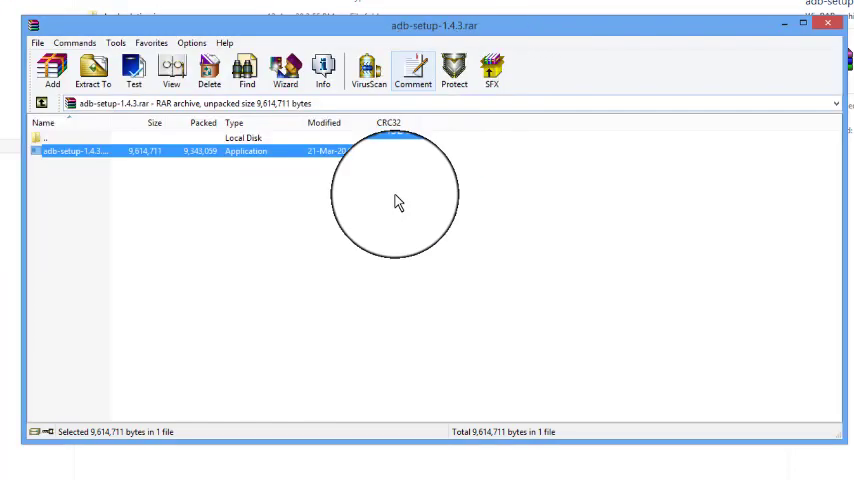